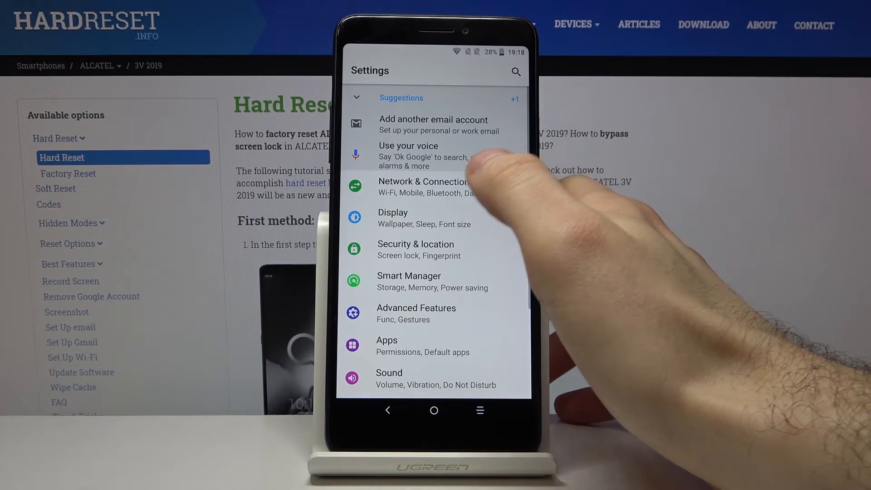
# - Go through Network & Connection and Hotspot & tethering to the Wi-Fi hotspot setup form
pyautogui.click(425, 186)
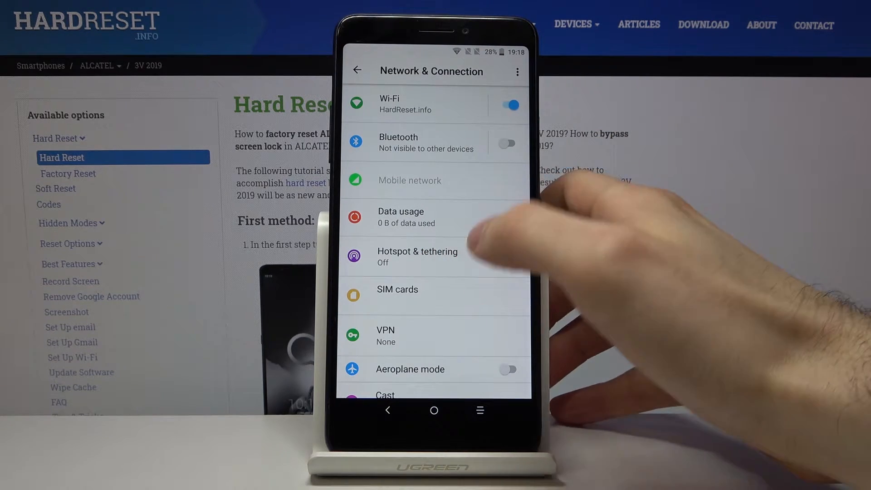
pyautogui.click(418, 256)
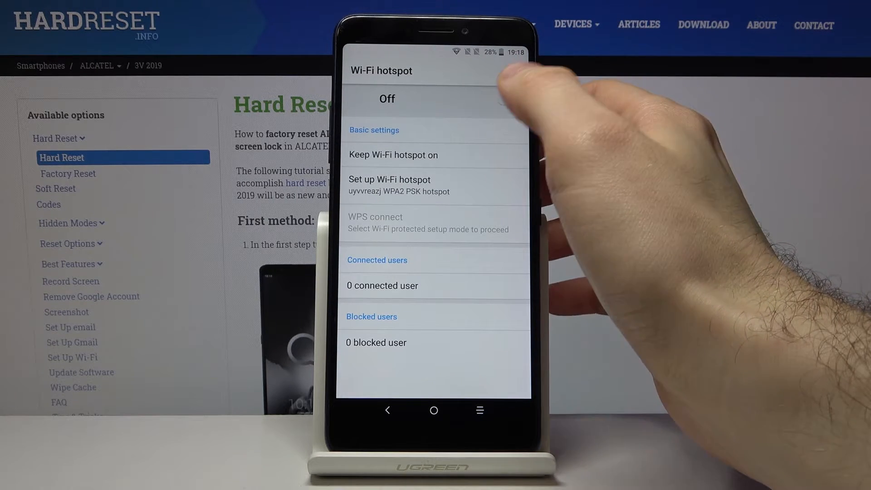
pyautogui.click(507, 98)
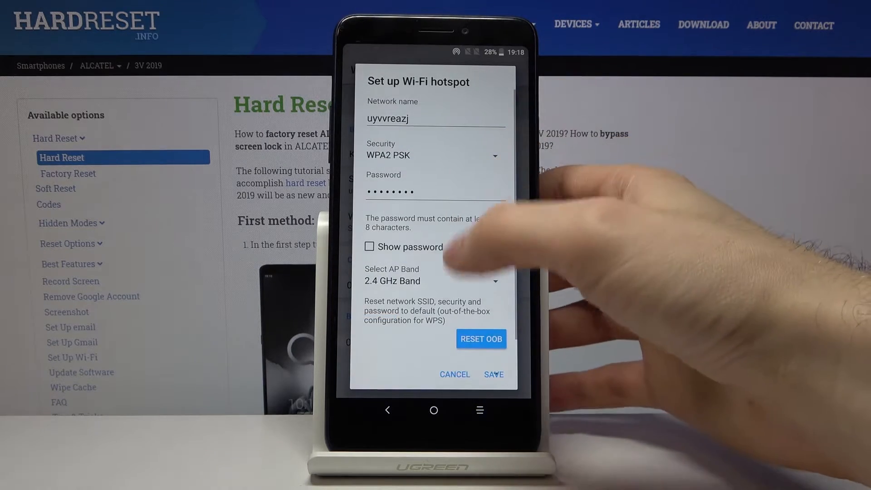
# - Choose WPA2 PSK hotspot security, then turn the Wi-Fi hotspot off
pyautogui.click(433, 155)
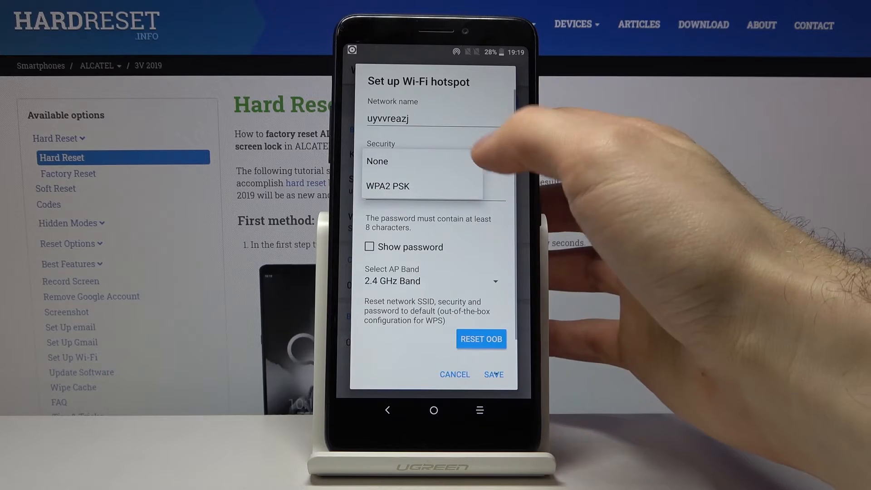
pyautogui.click(387, 186)
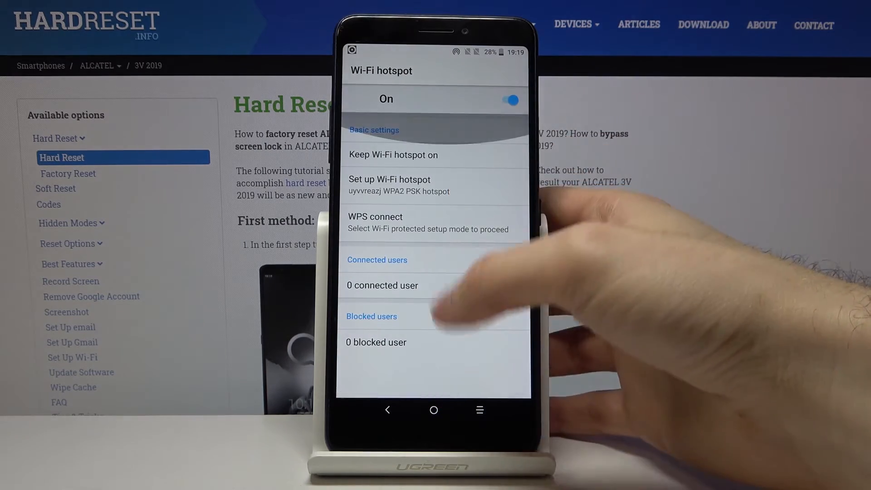
pyautogui.click(509, 100)
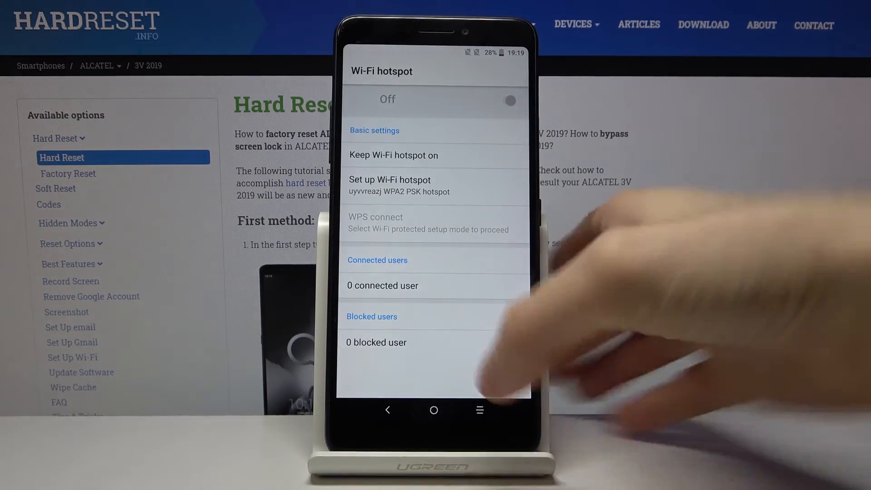